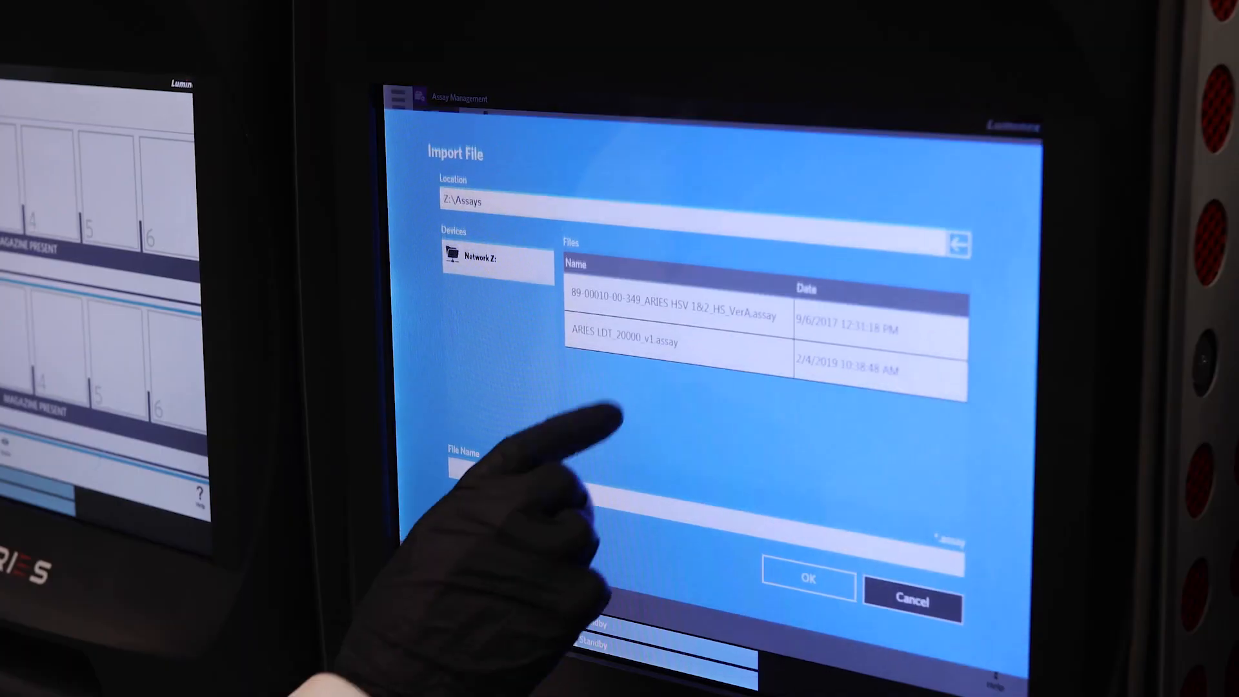
- Import the ARIES LDT_20000_v1.assay file from the network Assays folder
click(629, 341)
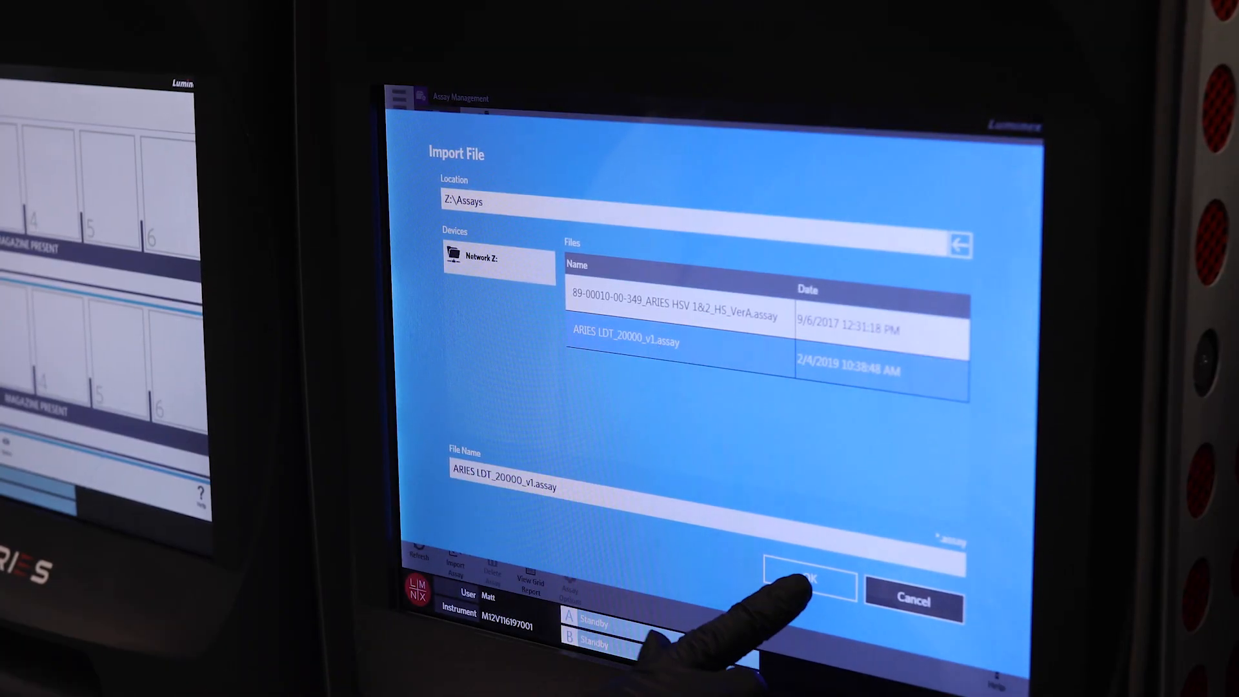
click(806, 580)
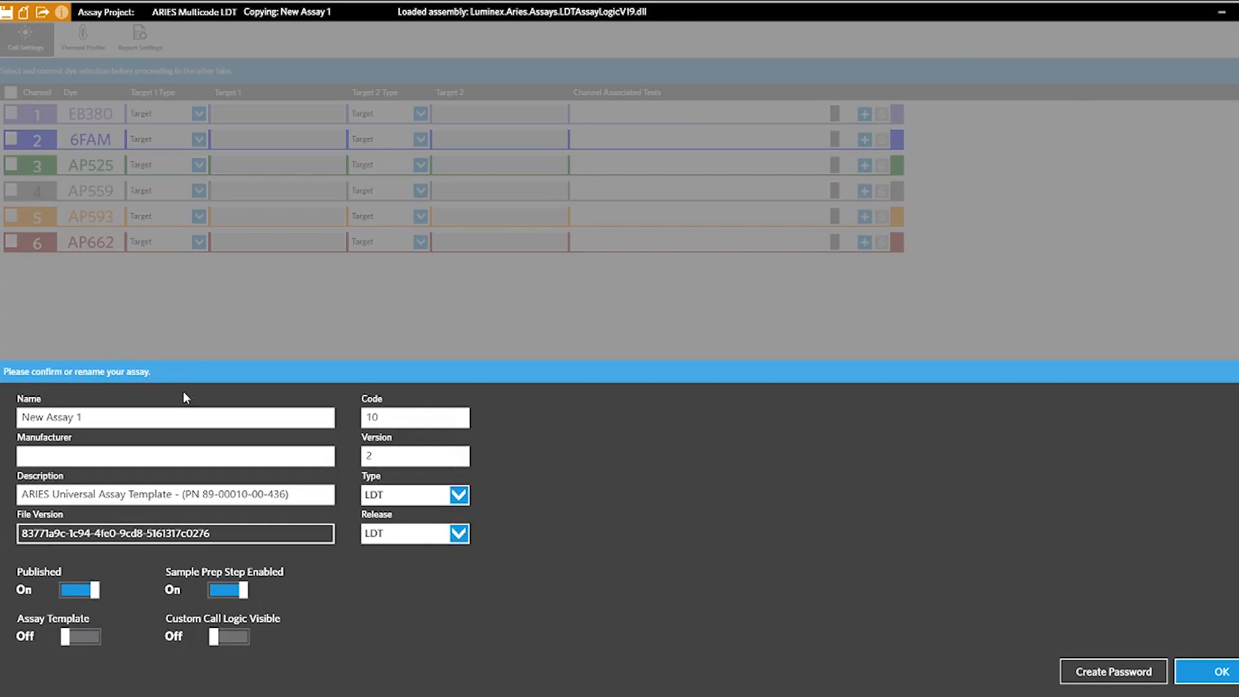
- Name the assay 'ARIES M…', make channel 3 (AP525) SPC/MC, and auto-scale its graphs
text(ARIES M)
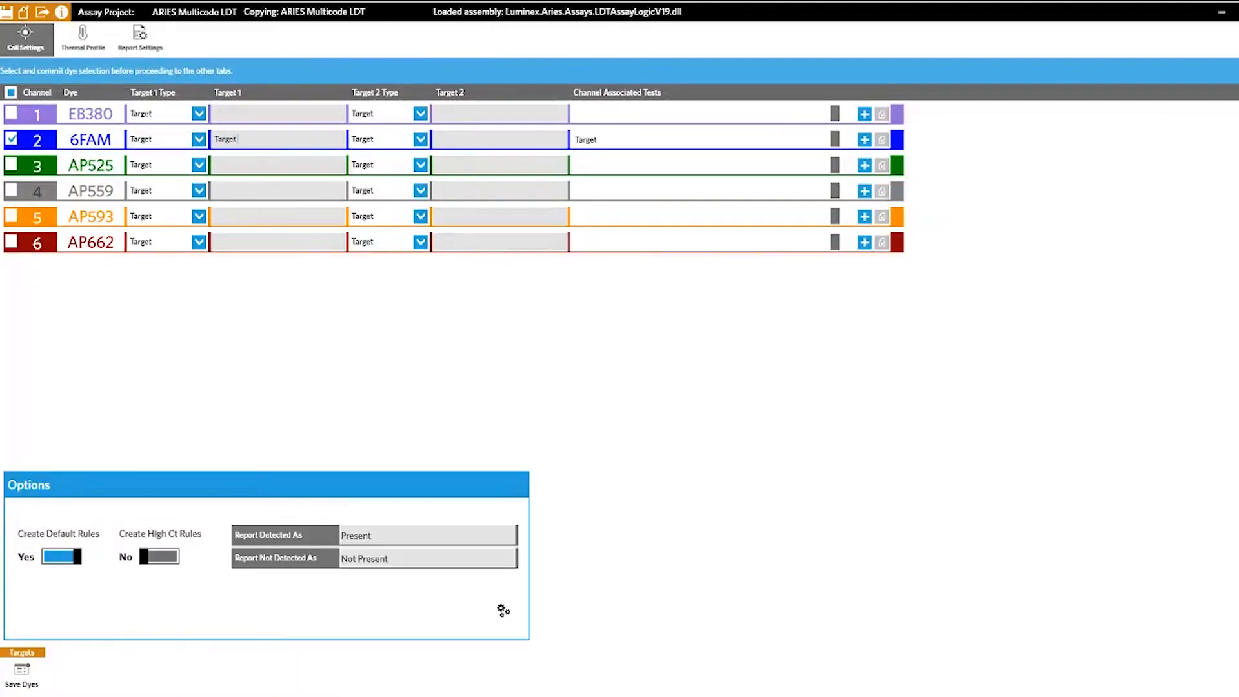
click(200, 164)
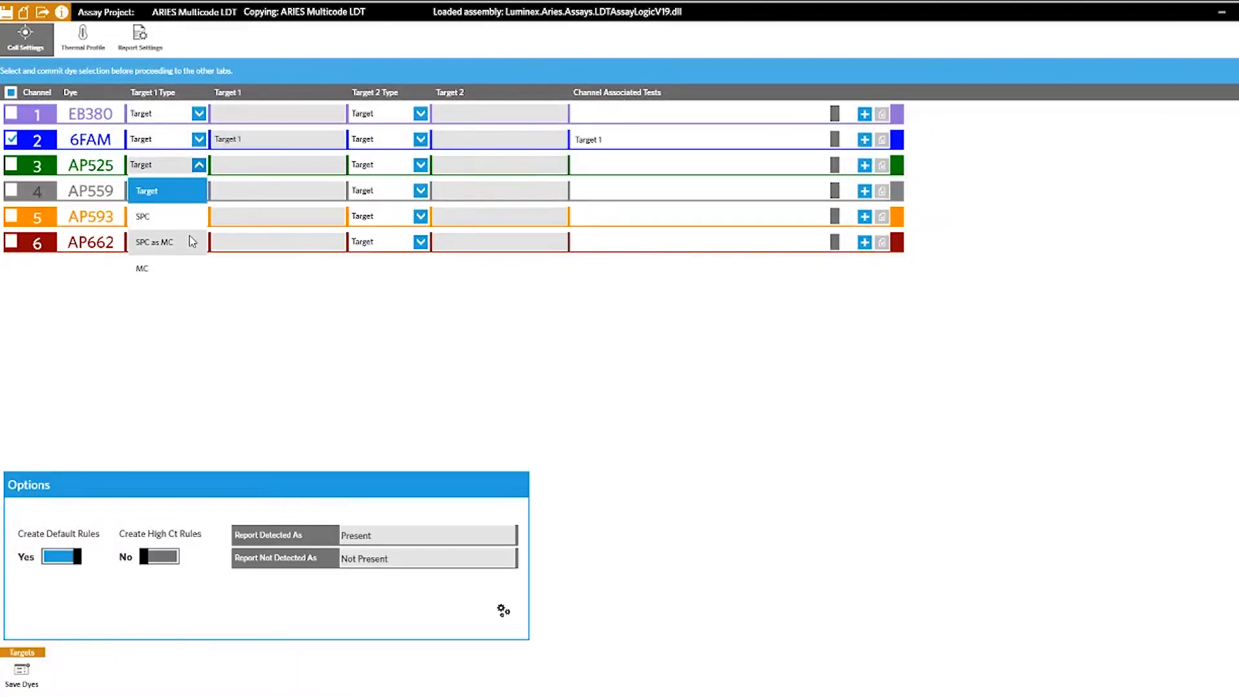
click(154, 242)
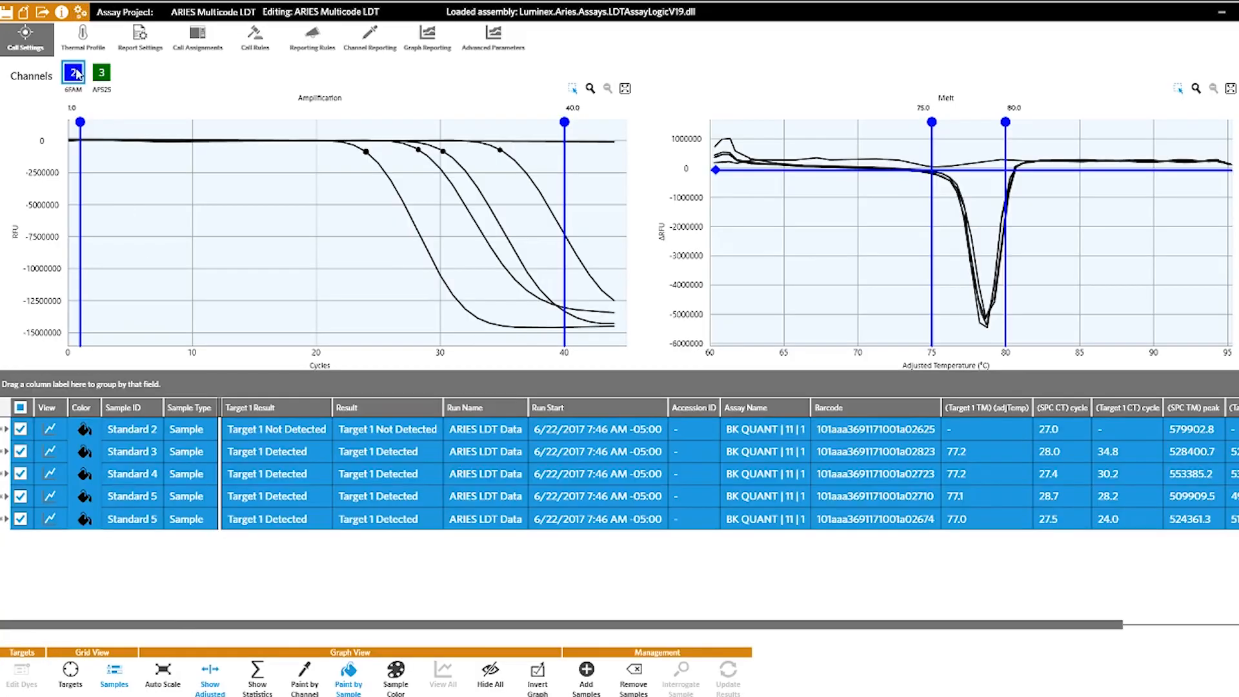
click(101, 71)
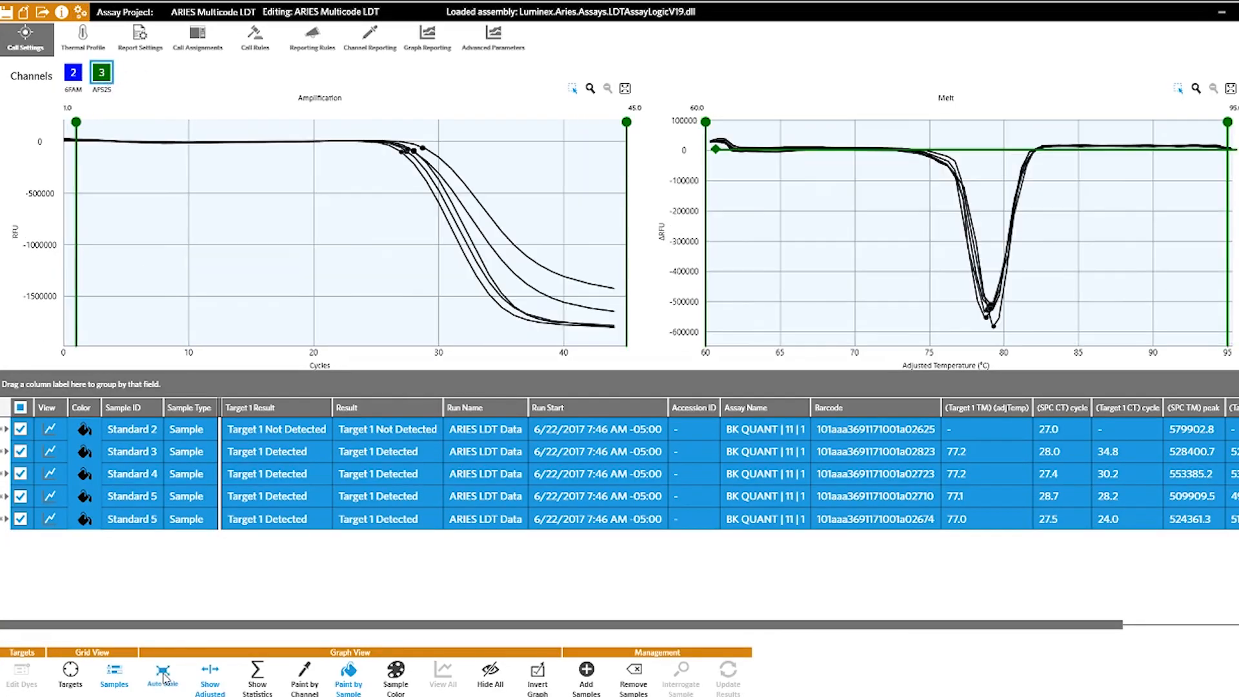
click(69, 673)
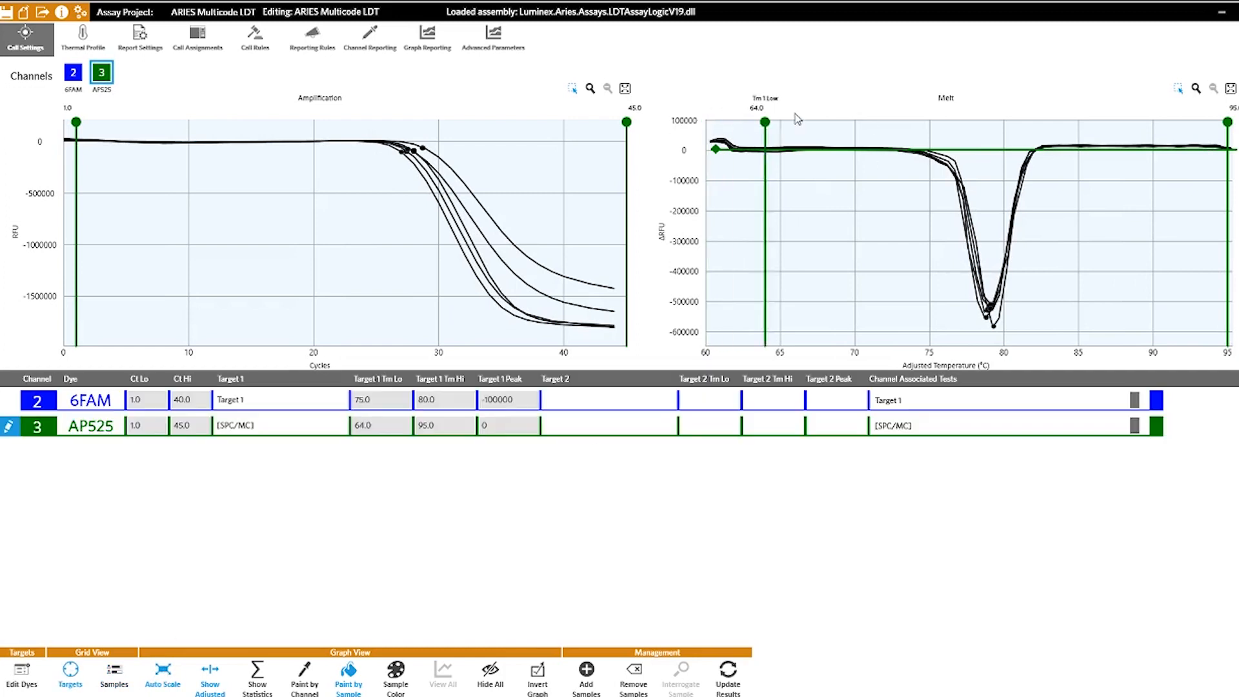
- View the thermal profile with pre-PCR, 45-cycle PCR and melt steps
click(82, 38)
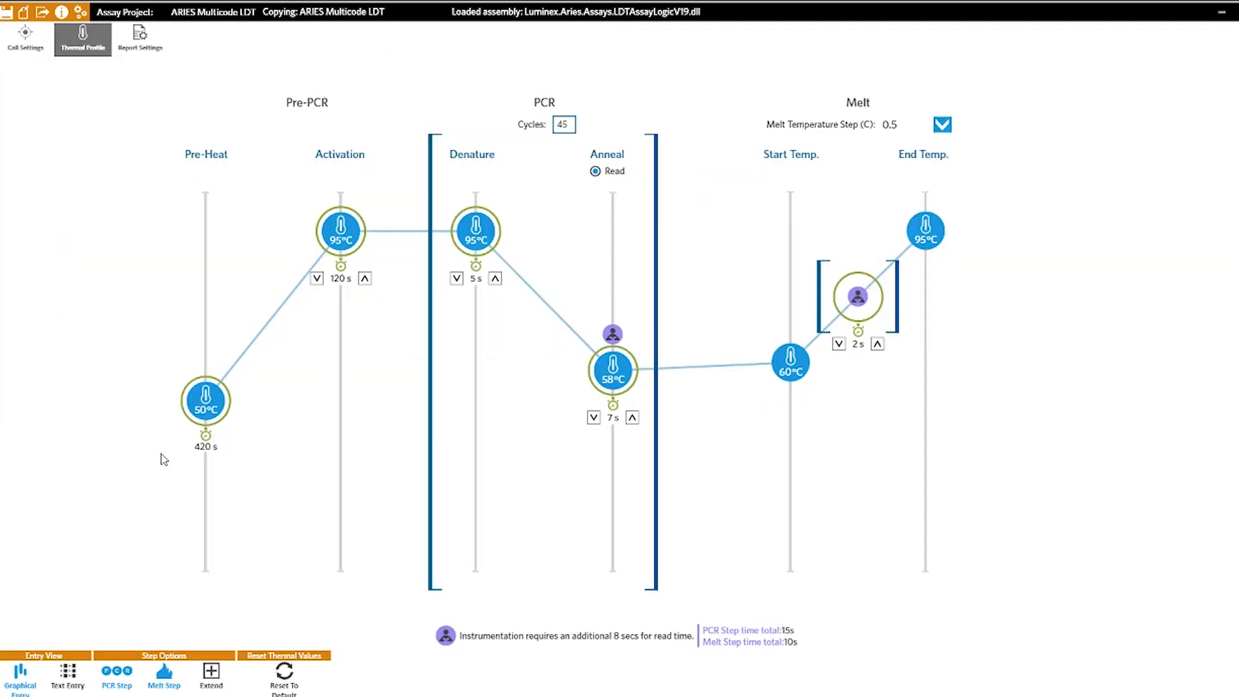
mouse_move(939, 403)
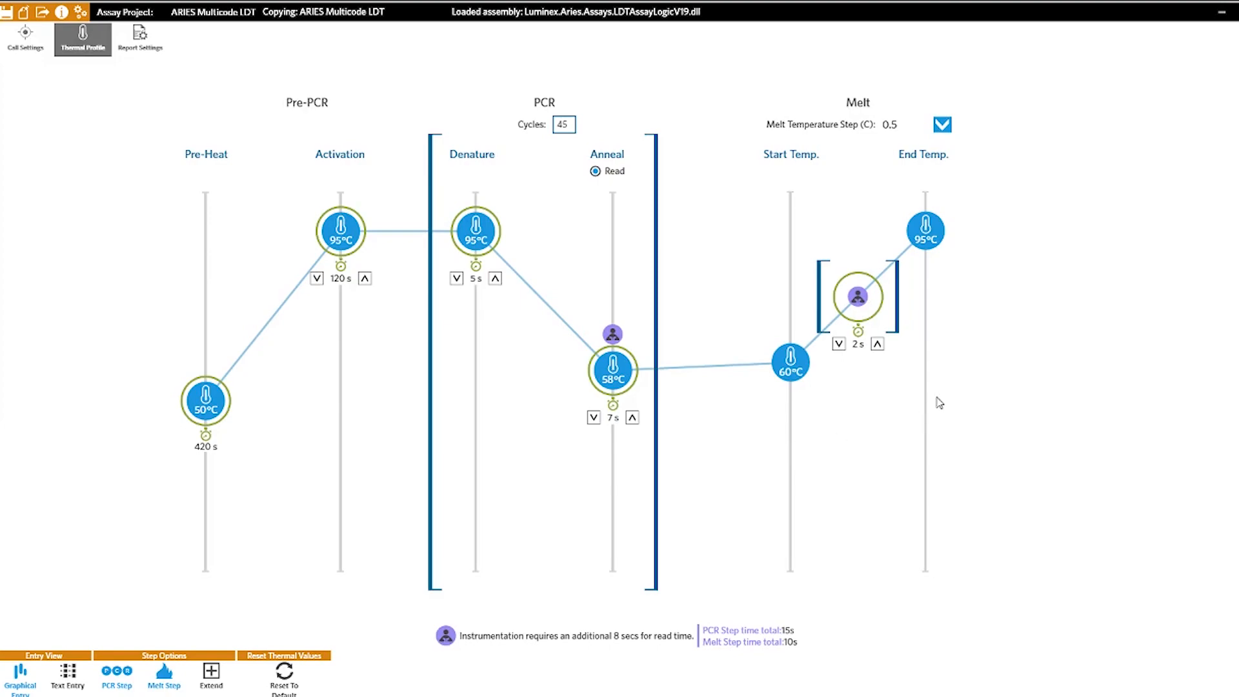
click(26, 39)
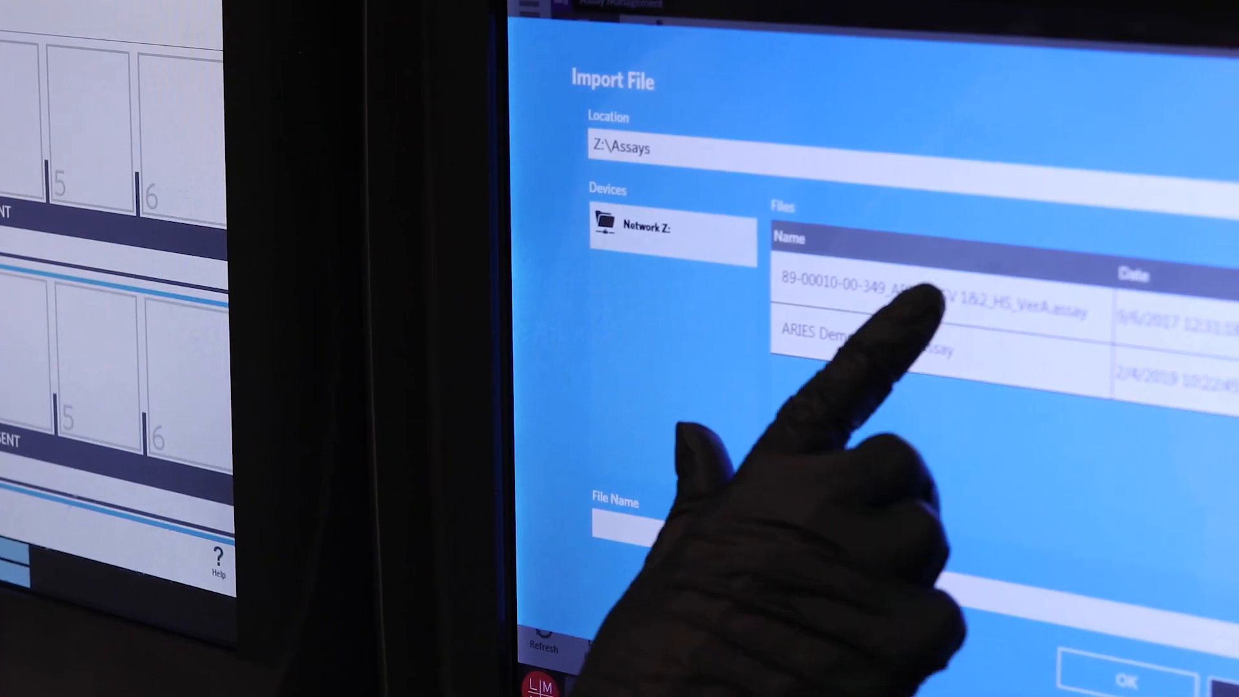
- Import the new assay file and show the Run, Results, Order and Assay Management menu
click(908, 308)
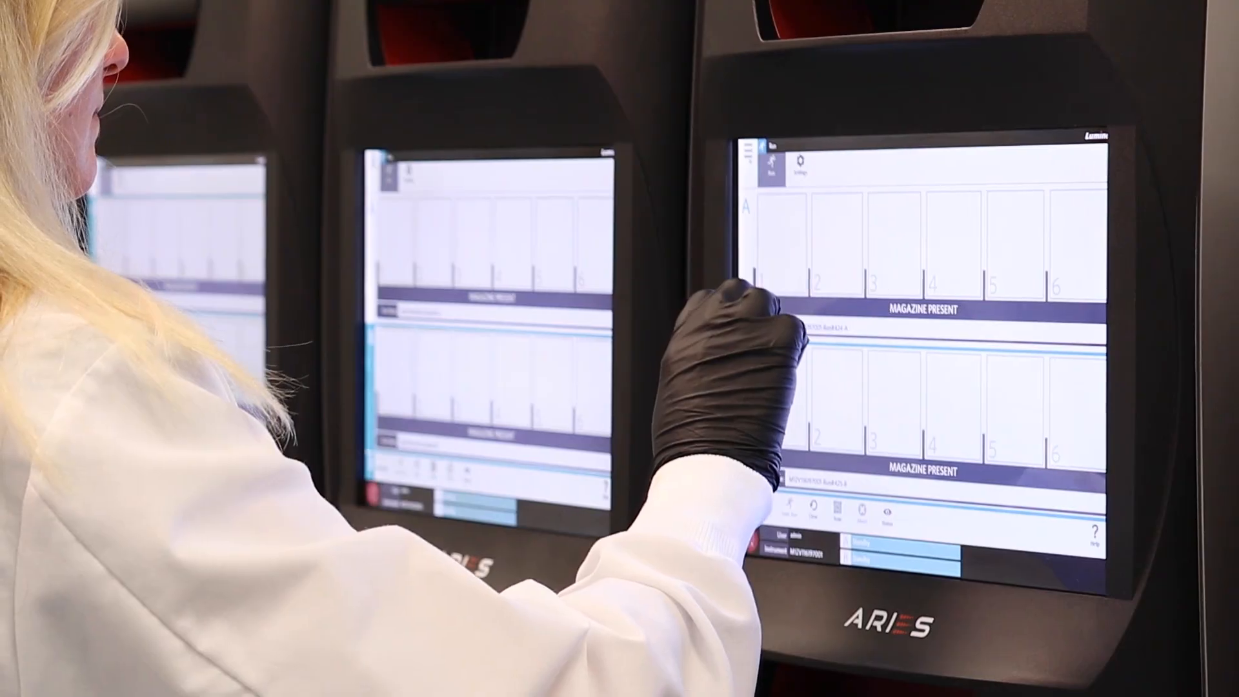
click(744, 151)
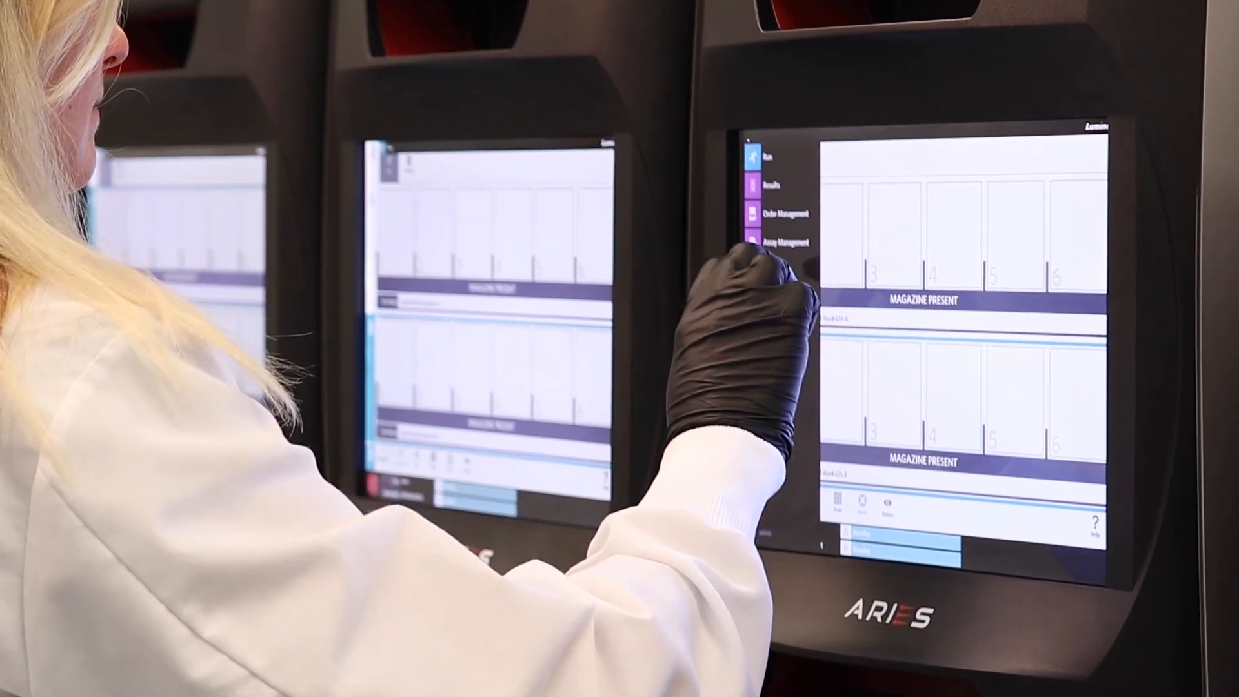